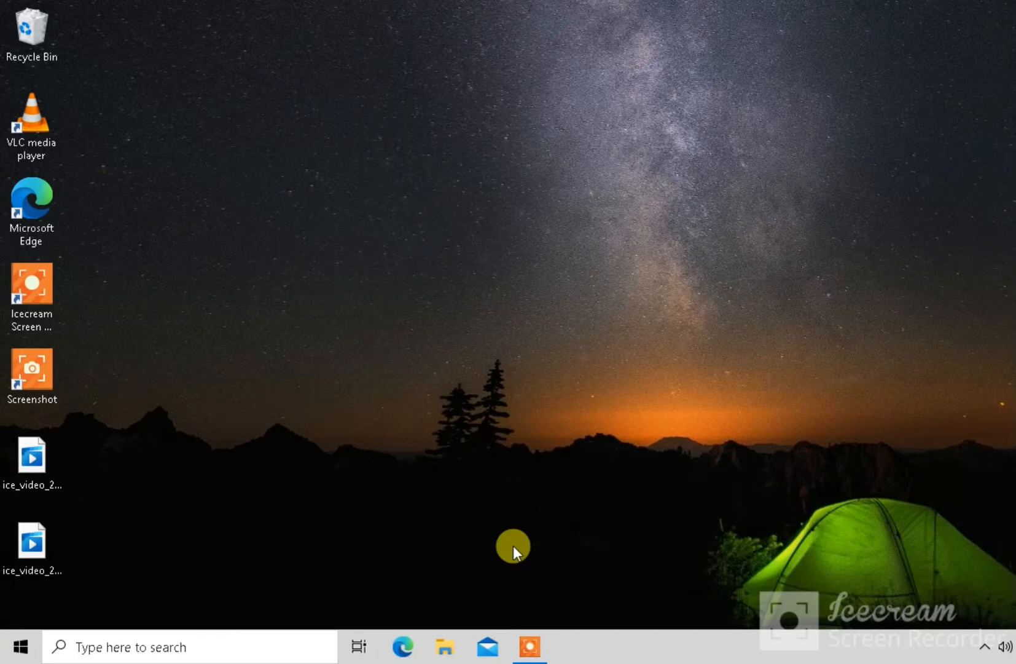
{"action": "mouse_move", "coordinate": [497, 552]}
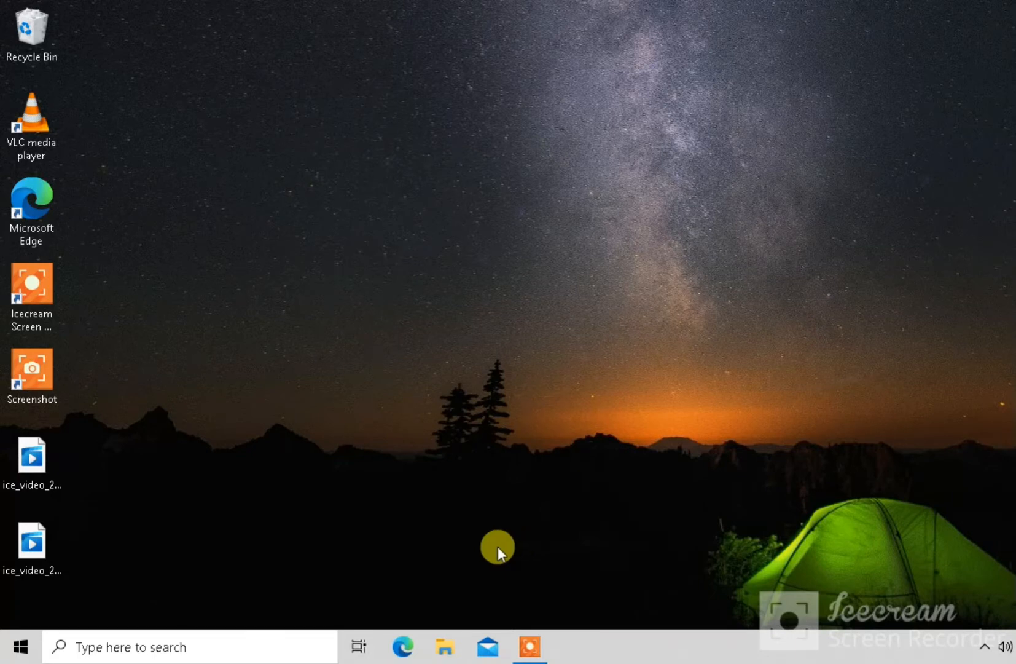
{"action": "mouse_move", "coordinate": [410, 541]}
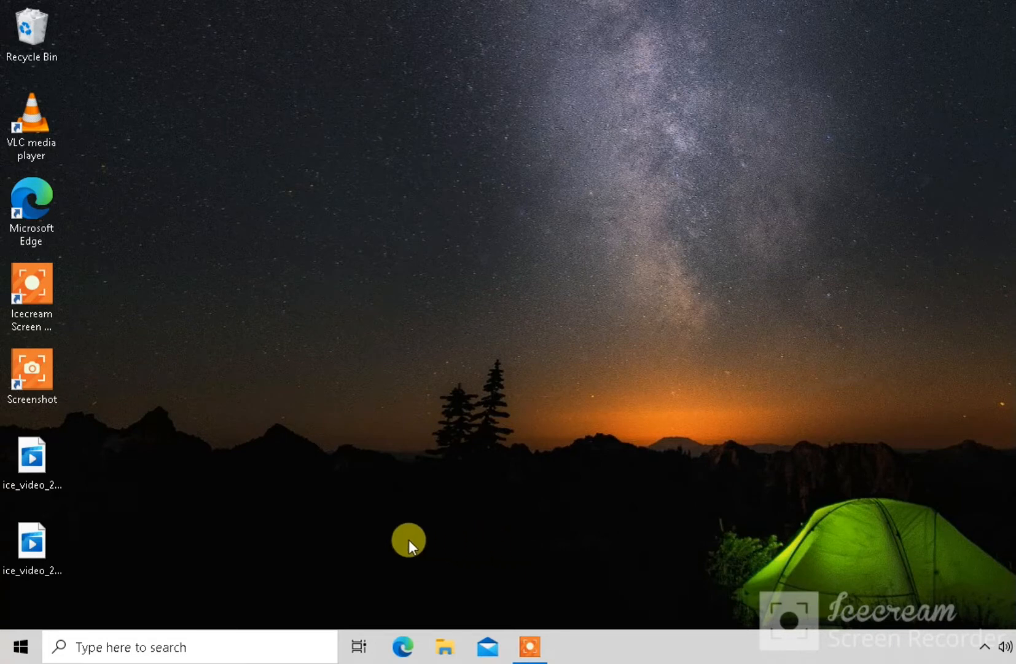
{"action": "mouse_move", "coordinate": [55, 613]}
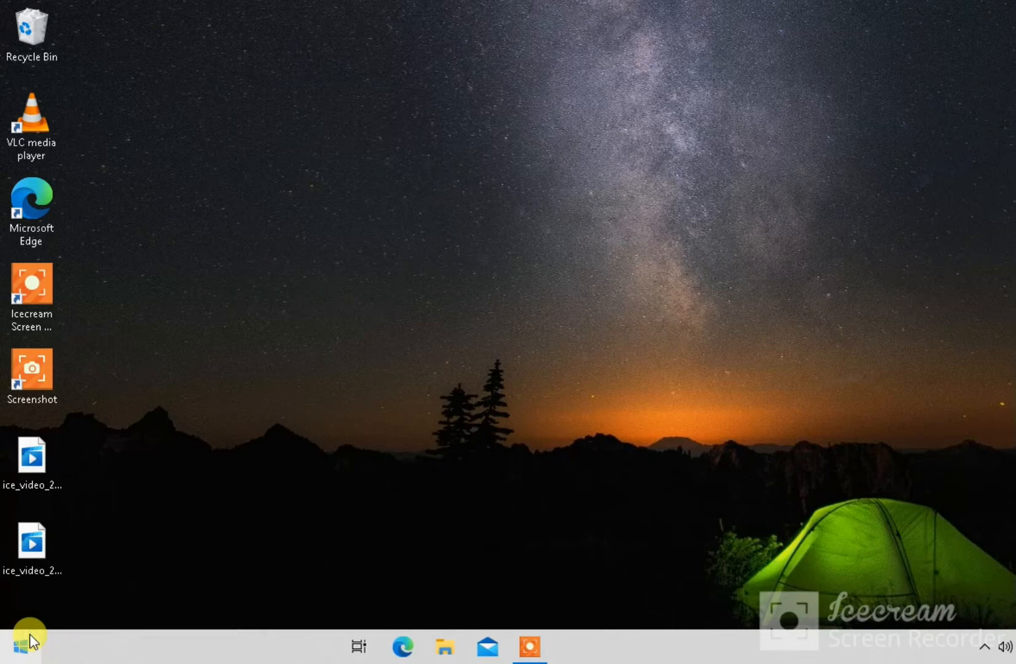
Open the Windows Start menu from the taskbar
{"action": "left_click", "coordinate": [15, 646]}
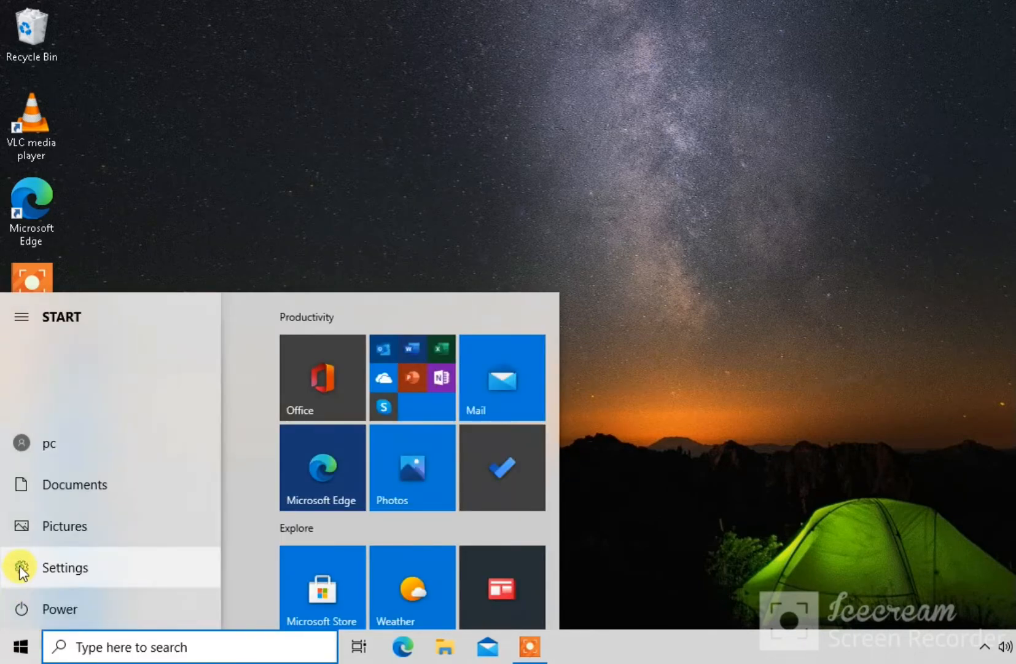
{"action": "mouse_move", "coordinate": [138, 576]}
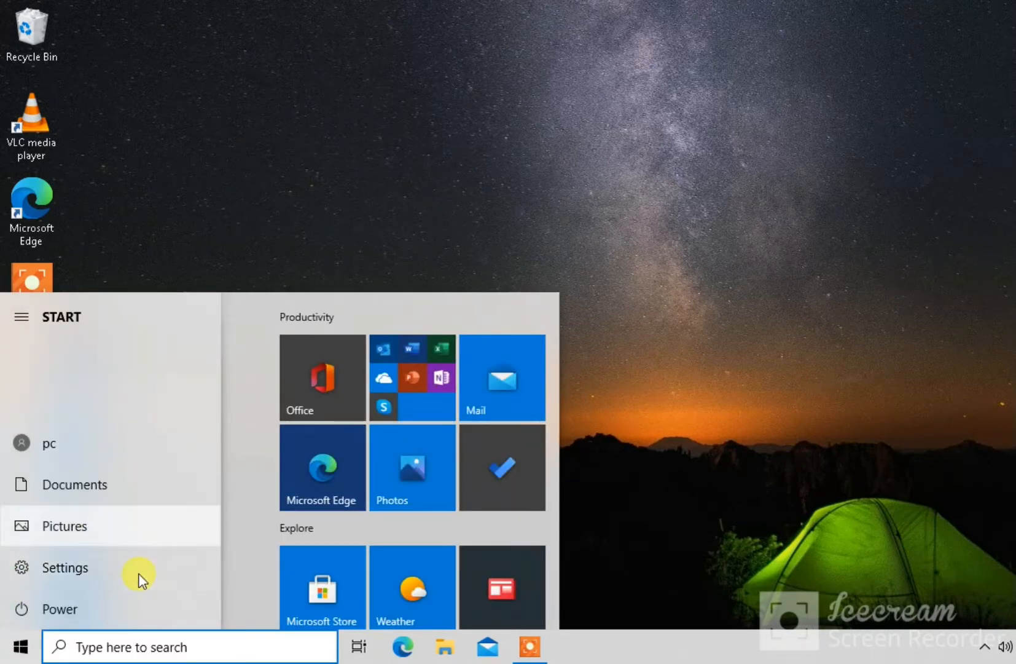
{"action": "mouse_move", "coordinate": [90, 556]}
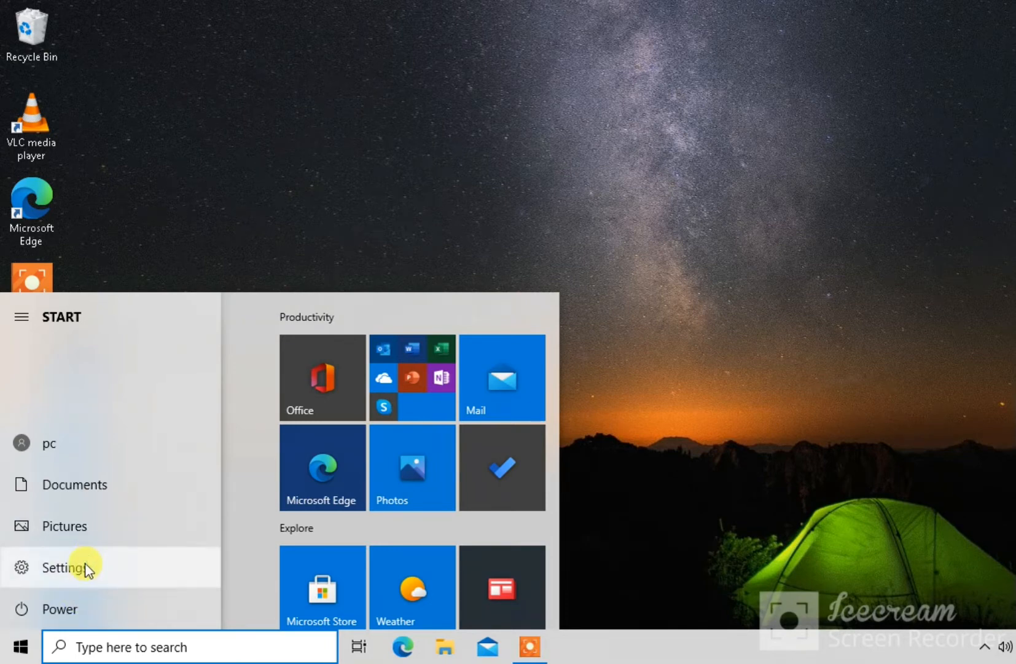
Launch the Settings app from the Start menu
{"action": "left_click", "coordinate": [58, 567]}
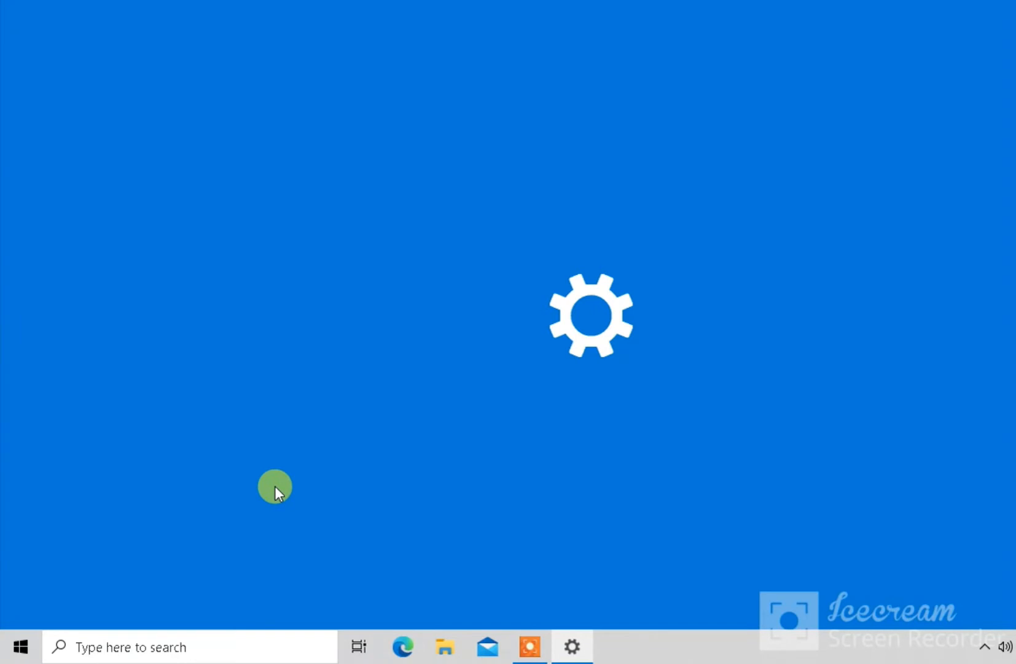
{"action": "mouse_move", "coordinate": [636, 307]}
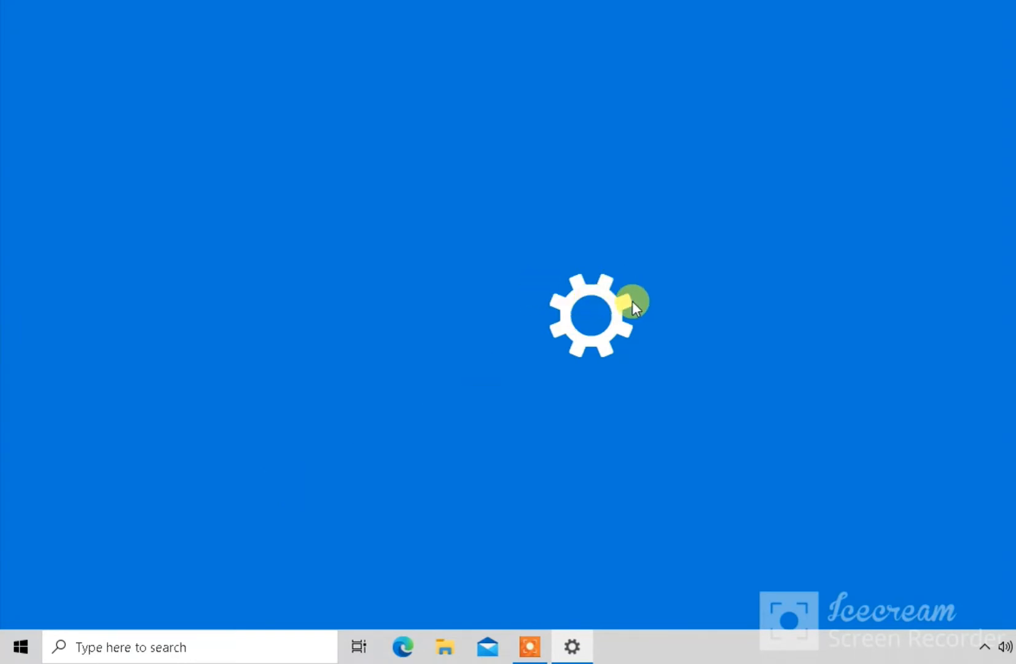
{"action": "mouse_move", "coordinate": [388, 353]}
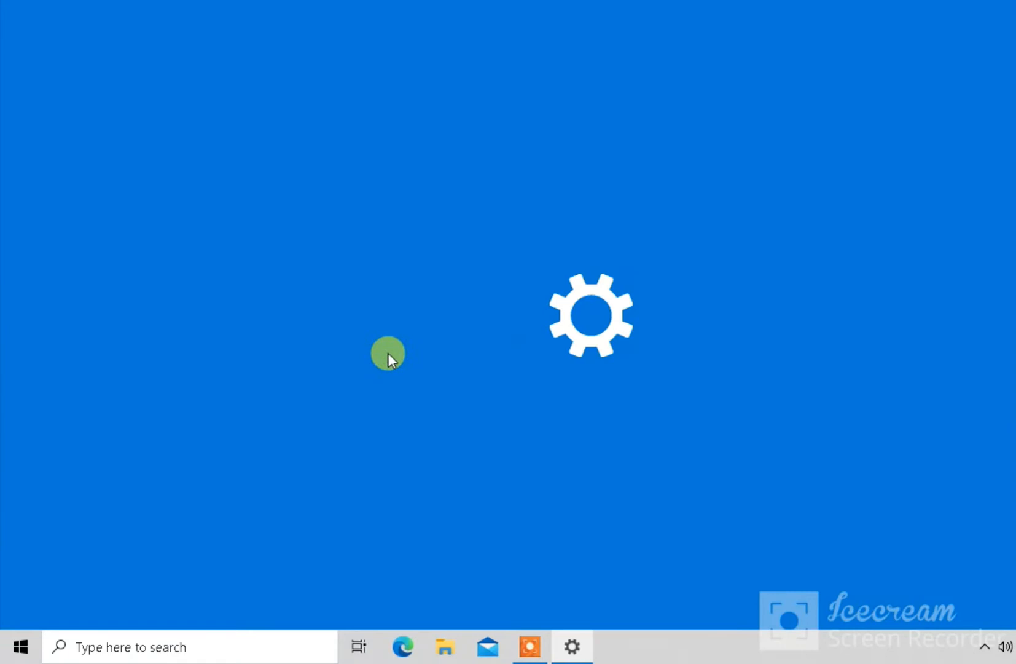
{"action": "mouse_move", "coordinate": [408, 295]}
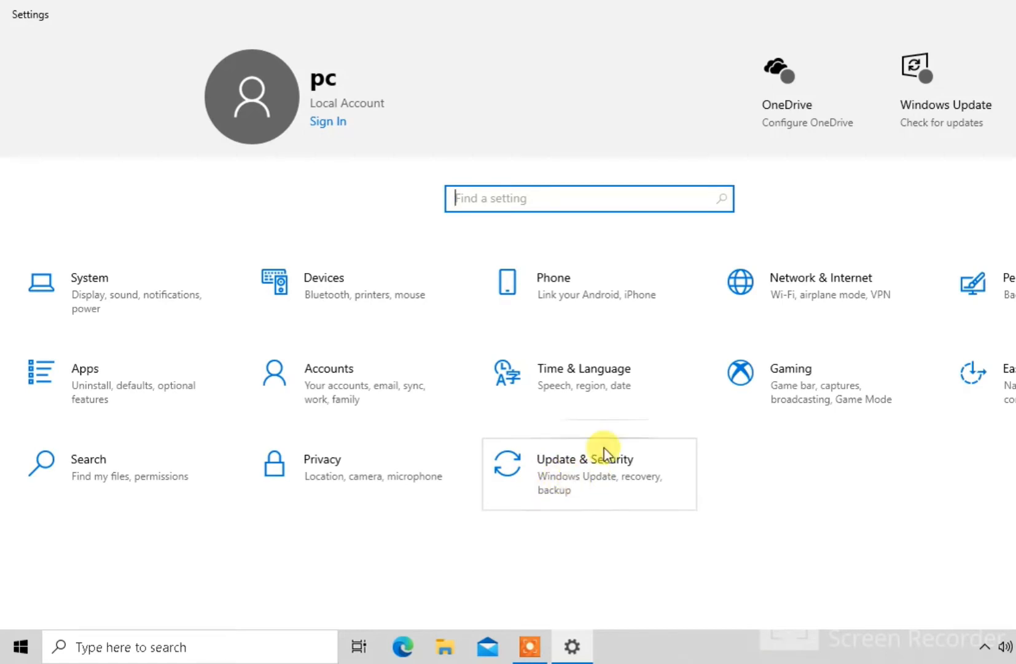
Go to the Update & Security category in Settings
{"action": "left_click", "coordinate": [584, 474]}
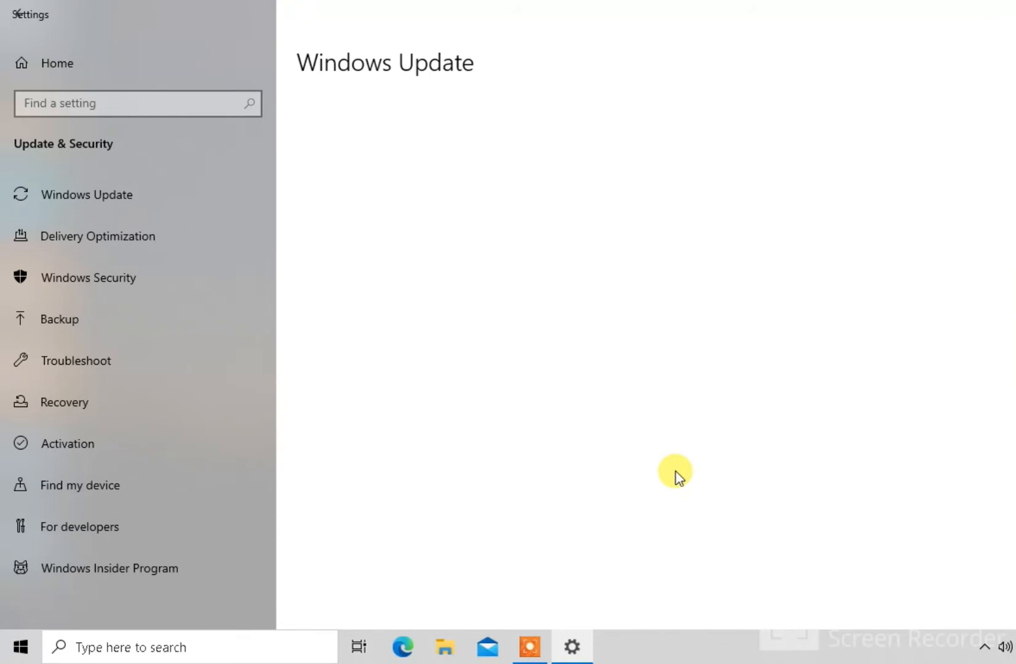
{"action": "mouse_move", "coordinate": [514, 432]}
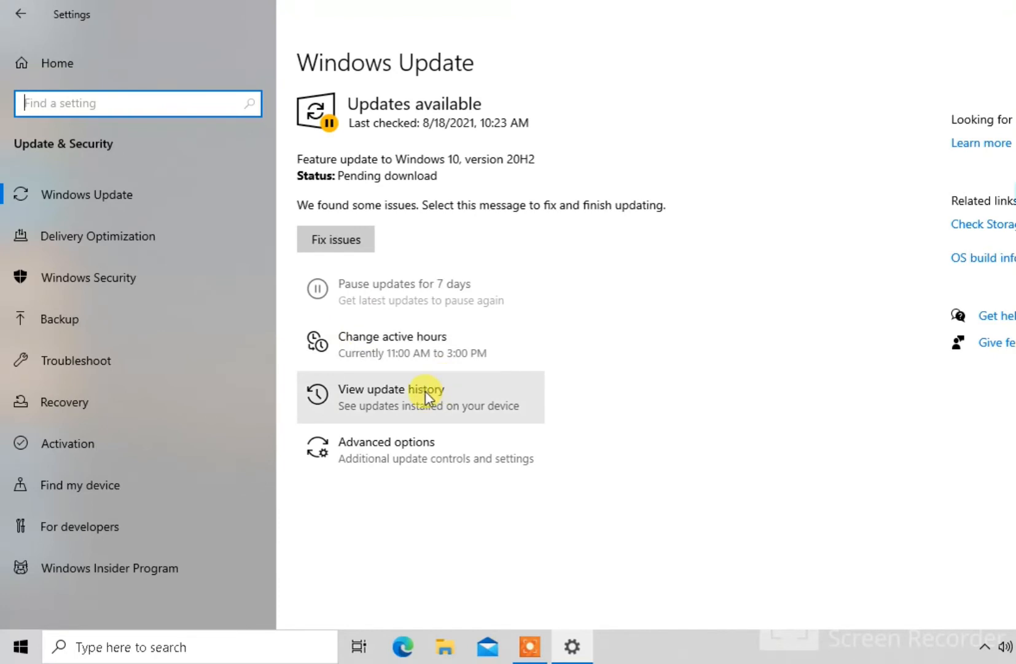
{"action": "mouse_move", "coordinate": [441, 388]}
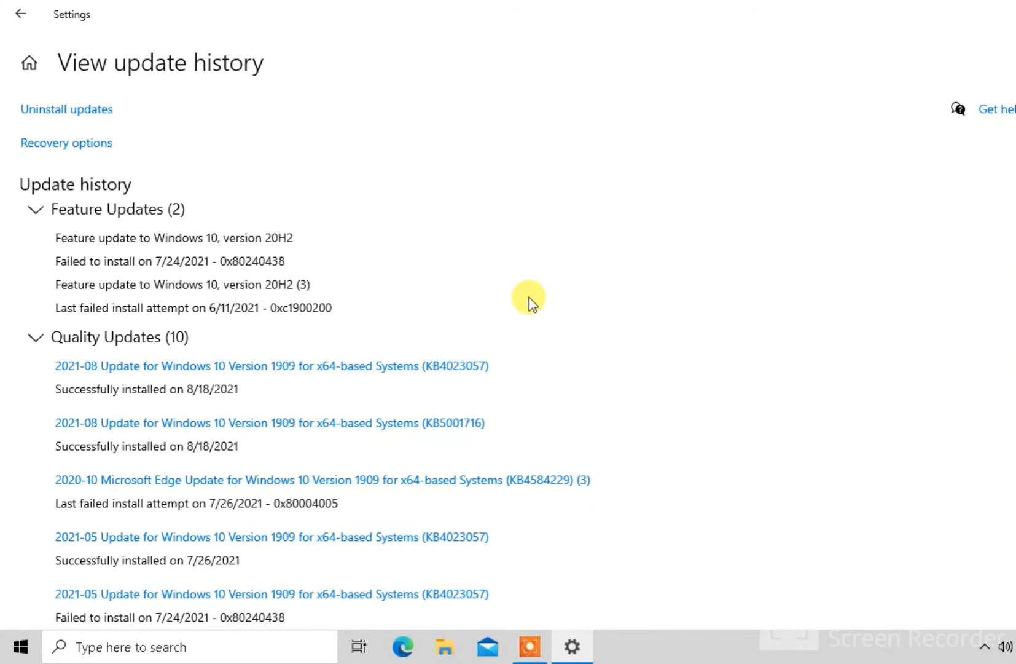
{"action": "mouse_move", "coordinate": [73, 119]}
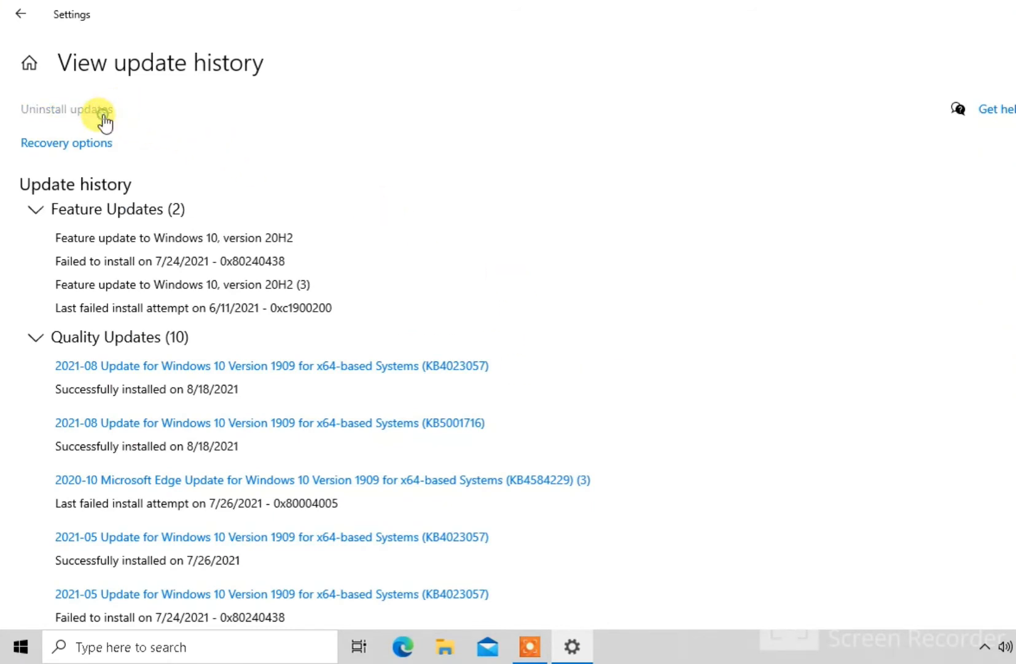
{"action": "mouse_move", "coordinate": [78, 116]}
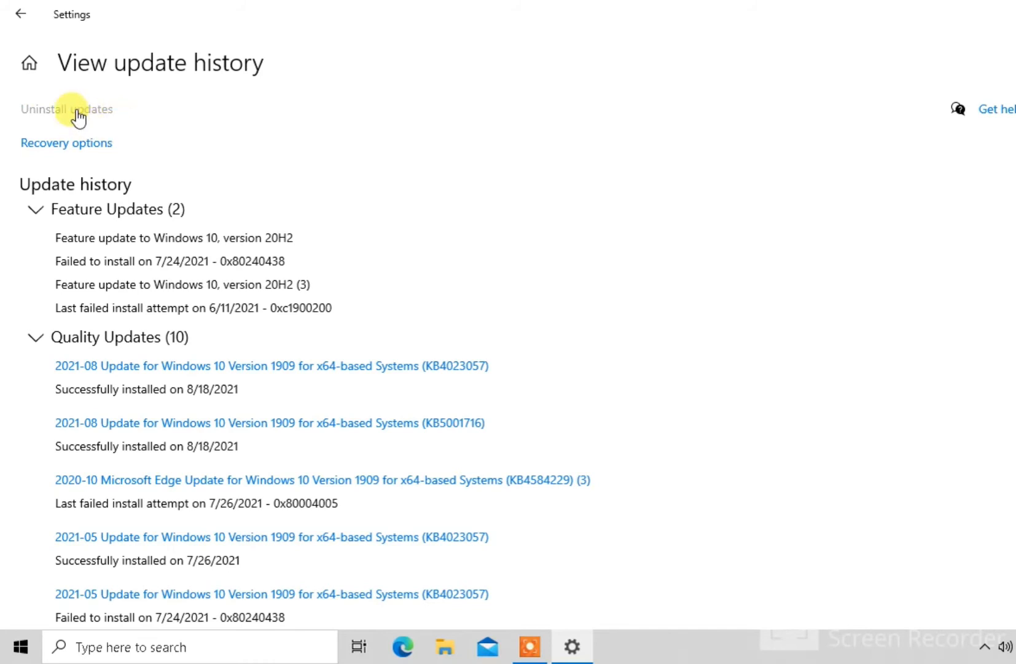
{"action": "mouse_move", "coordinate": [103, 108]}
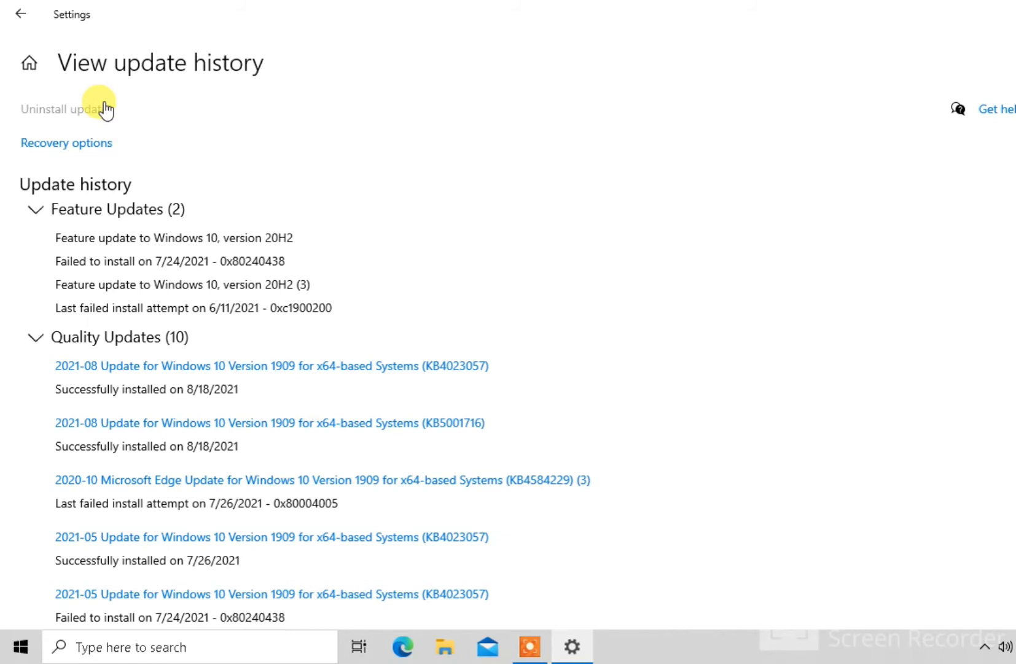
{"action": "mouse_move", "coordinate": [97, 110]}
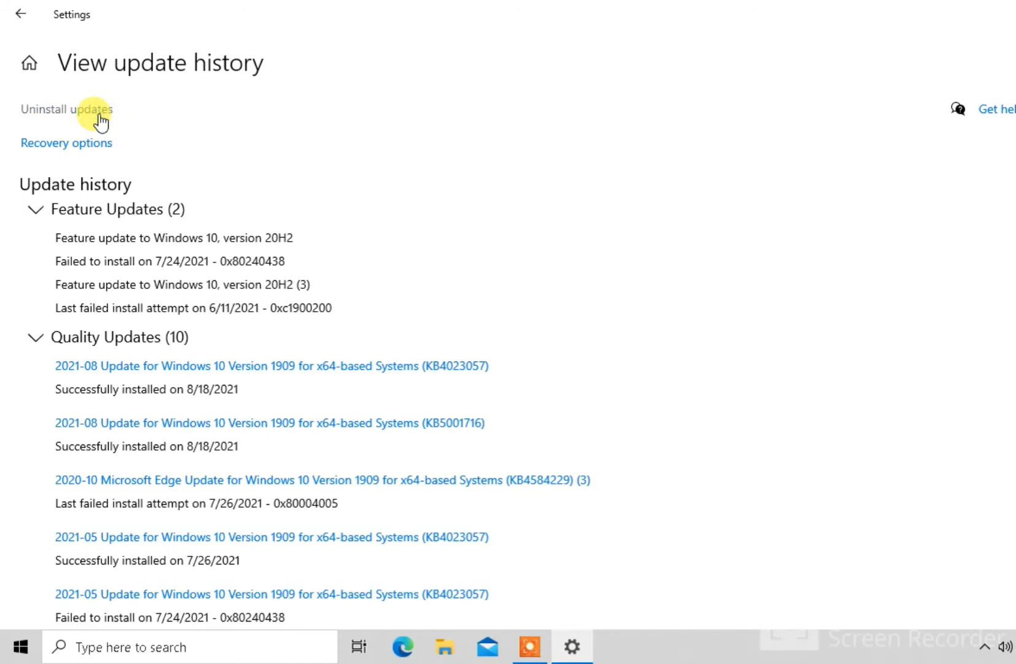
Move from update history to the list of installed updates available to uninstall
{"action": "left_click", "coordinate": [444, 647]}
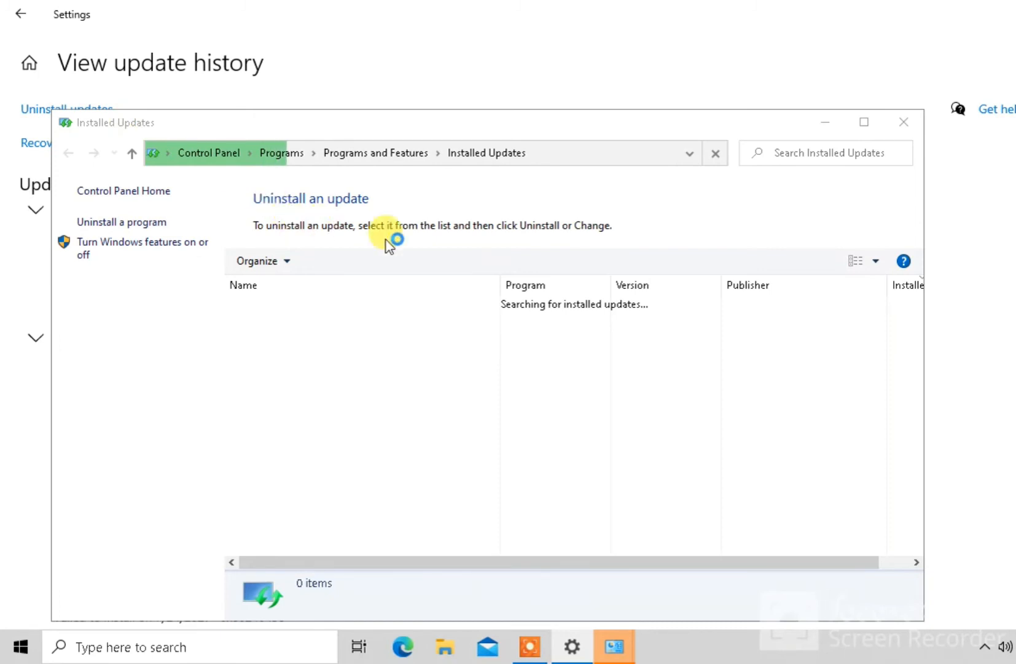
{"action": "mouse_move", "coordinate": [498, 287]}
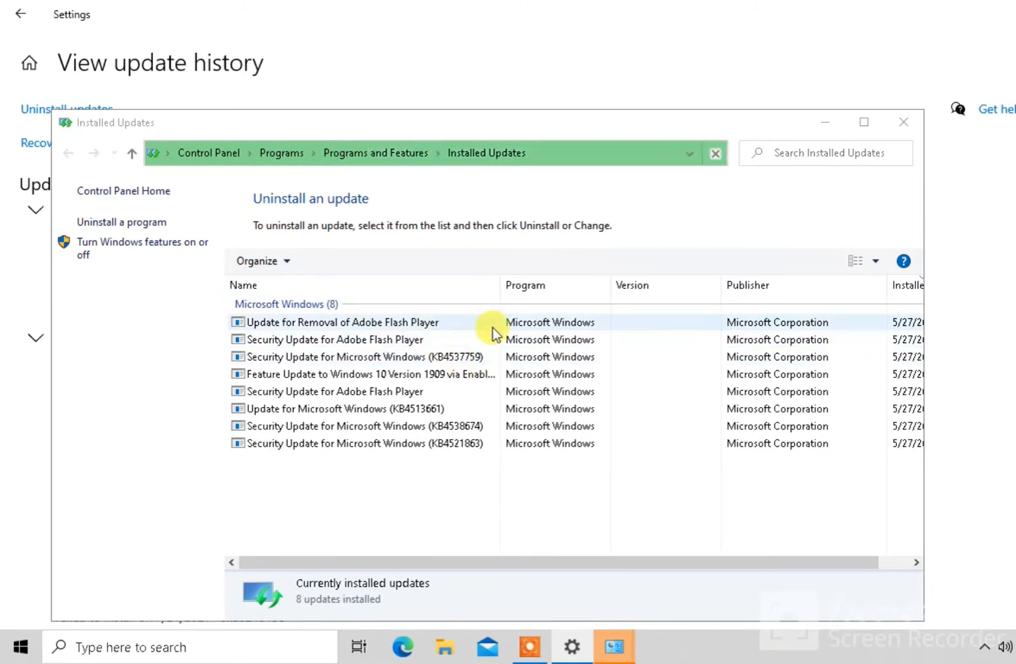
Load the Installed Updates list showing eight Microsoft Windows updates
{"action": "left_click", "coordinate": [360, 356]}
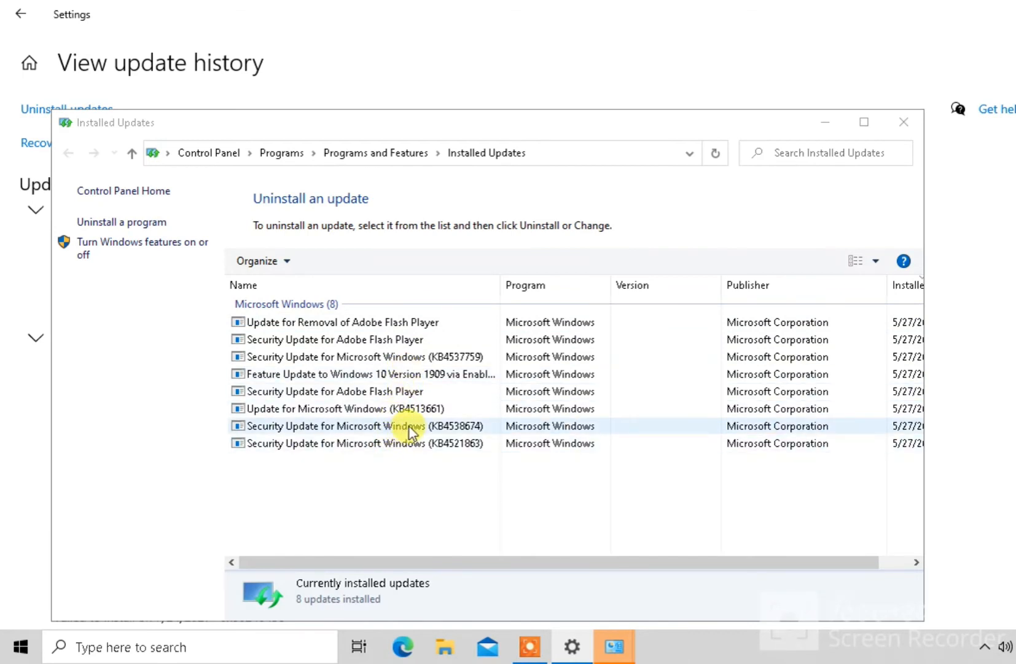
{"action": "mouse_move", "coordinate": [473, 263]}
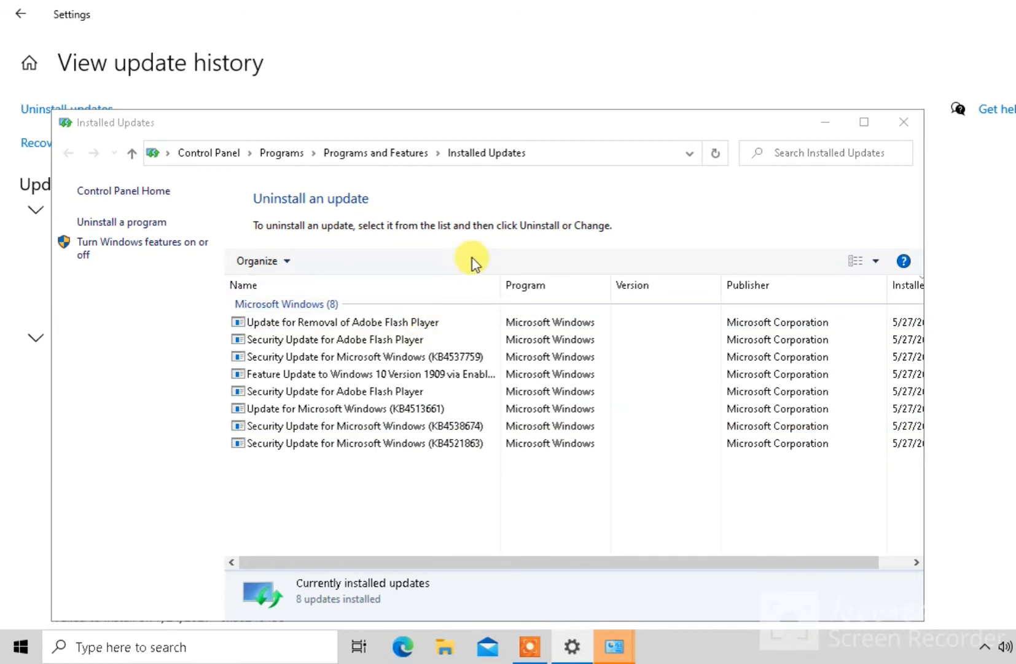
{"action": "mouse_move", "coordinate": [322, 268]}
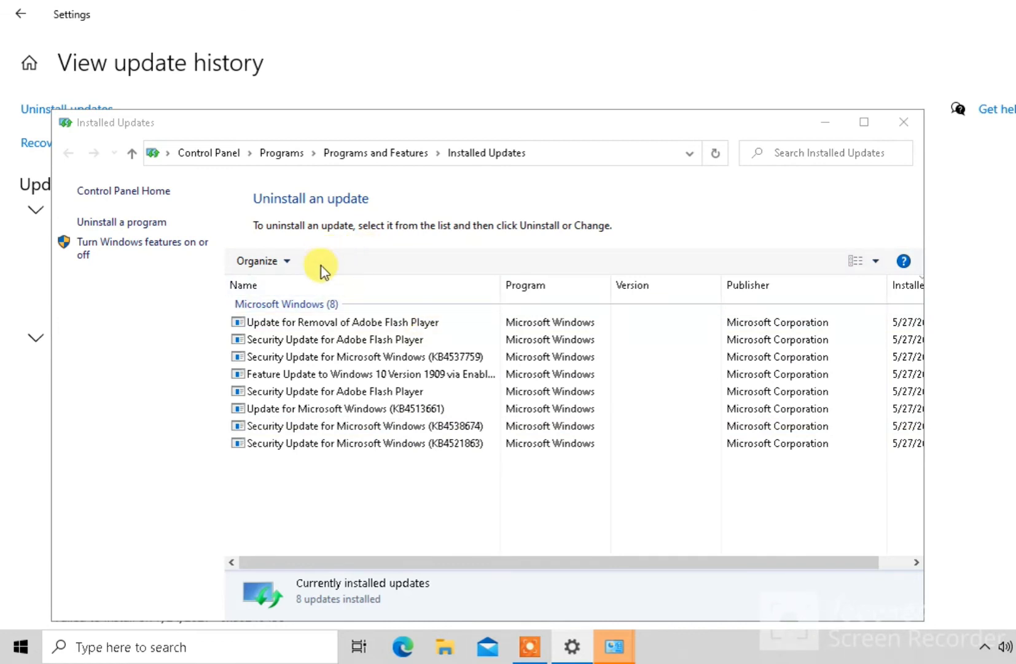
{"action": "mouse_move", "coordinate": [357, 261]}
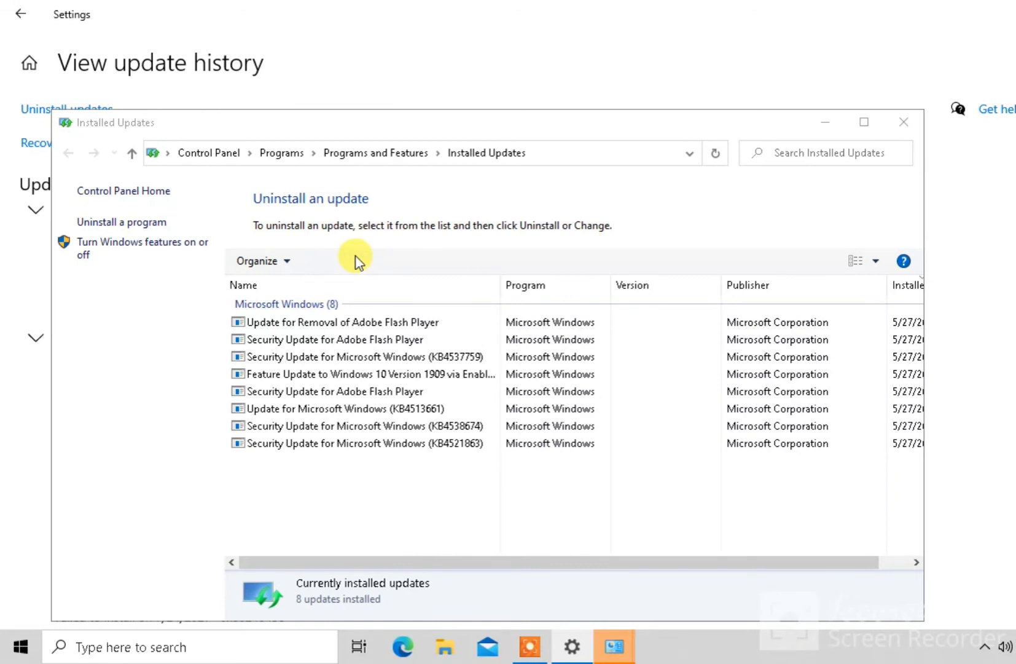
{"action": "mouse_move", "coordinate": [522, 198]}
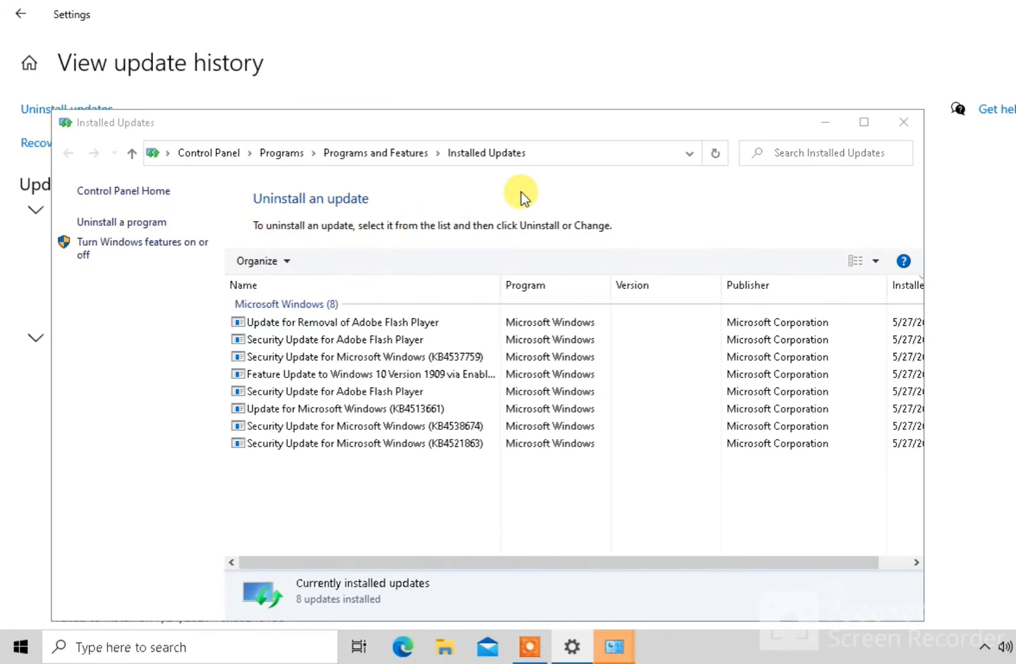
{"action": "mouse_move", "coordinate": [716, 285]}
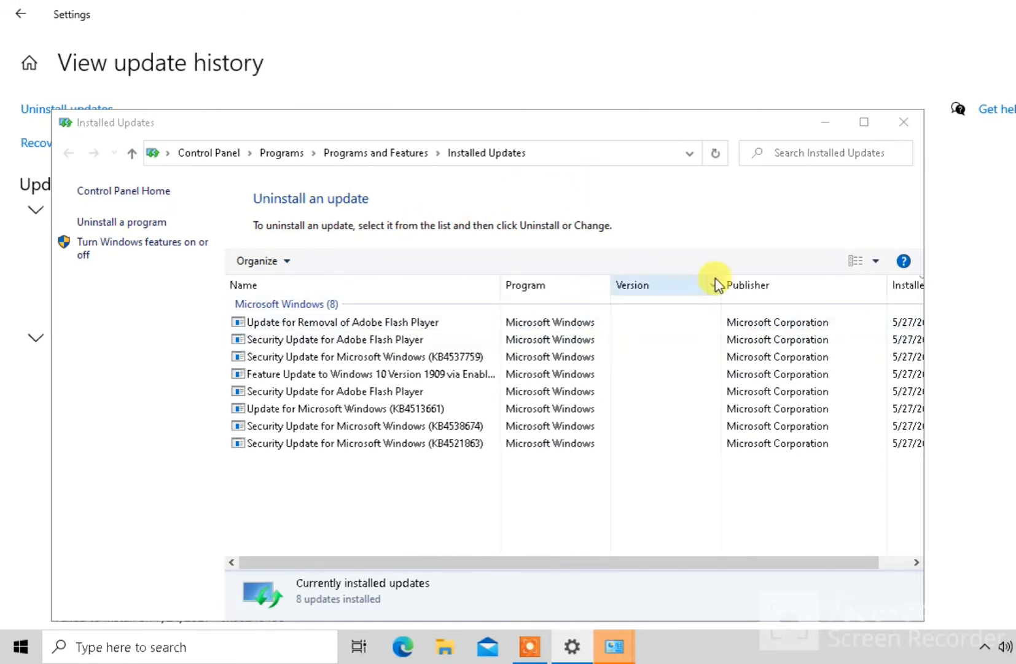